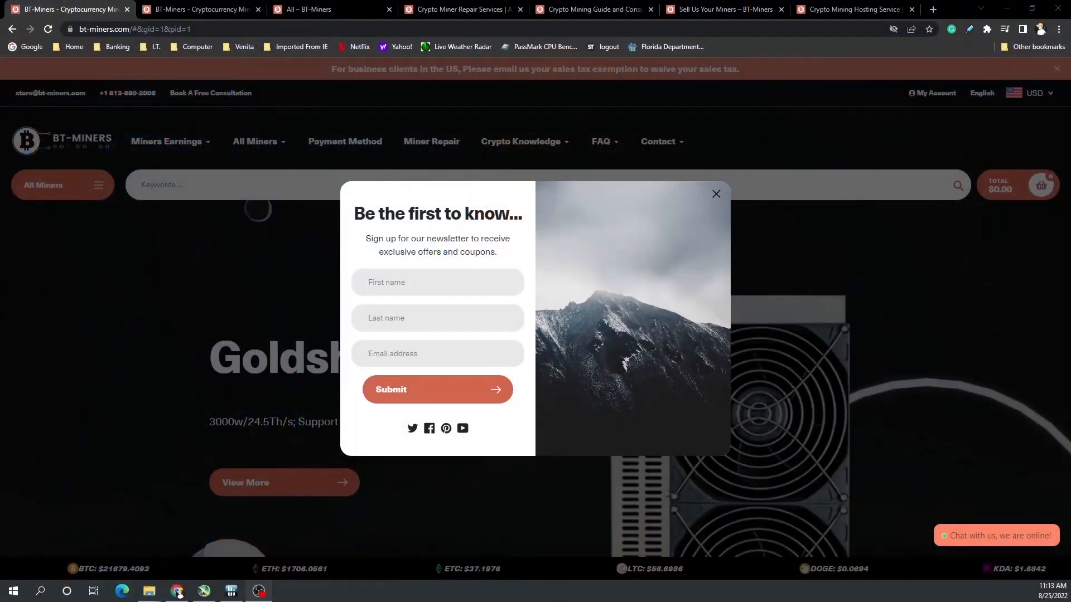
mouse_move(485, 235)
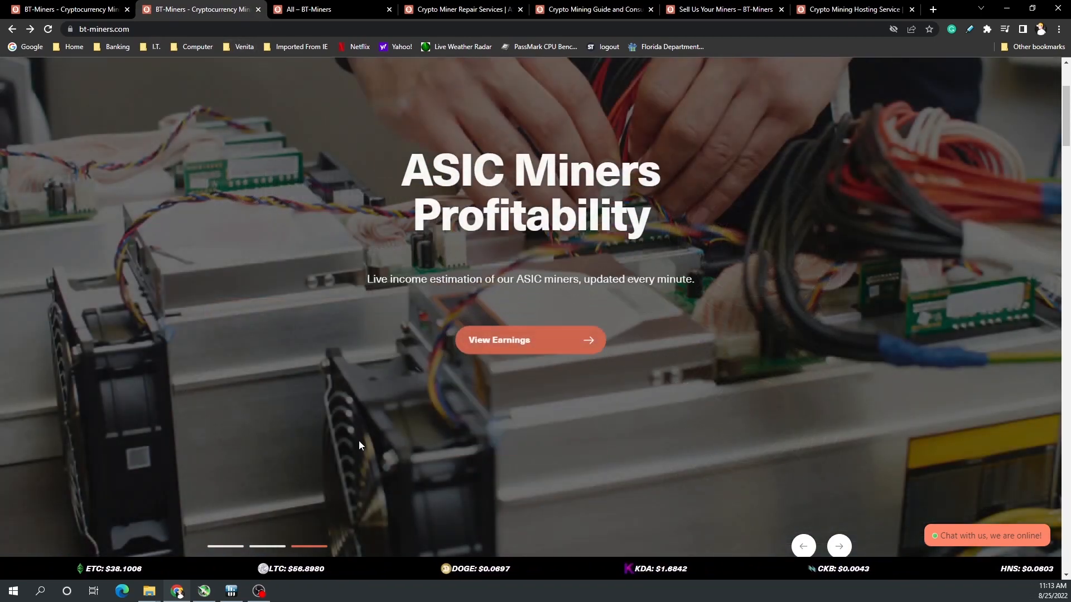
Step: View the live Miners Profitability table, then bring up the all-miners product catalog
left_click(528, 339)
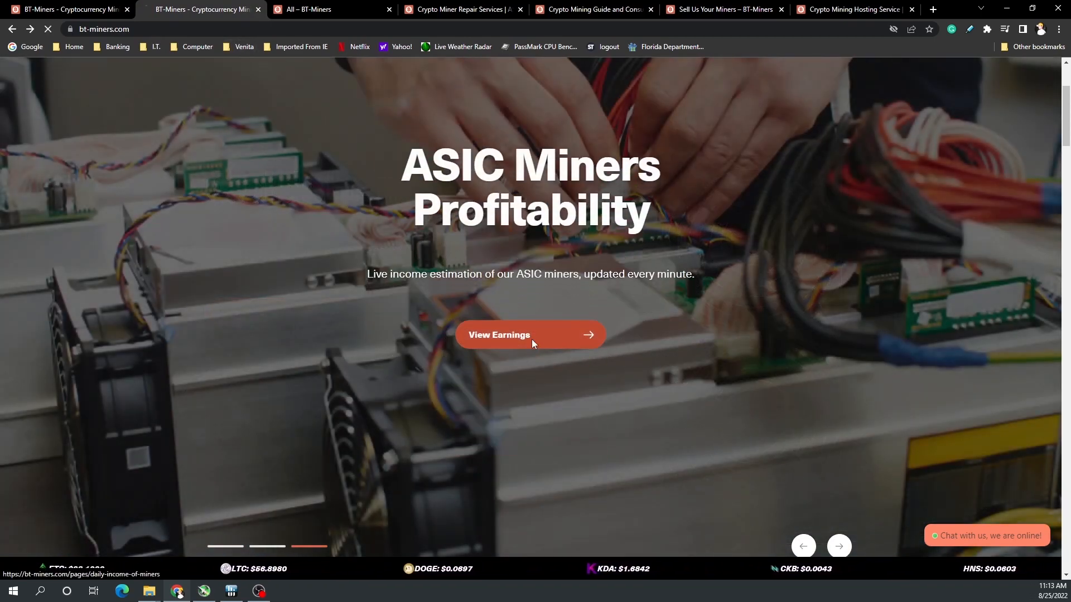
left_click(529, 335)
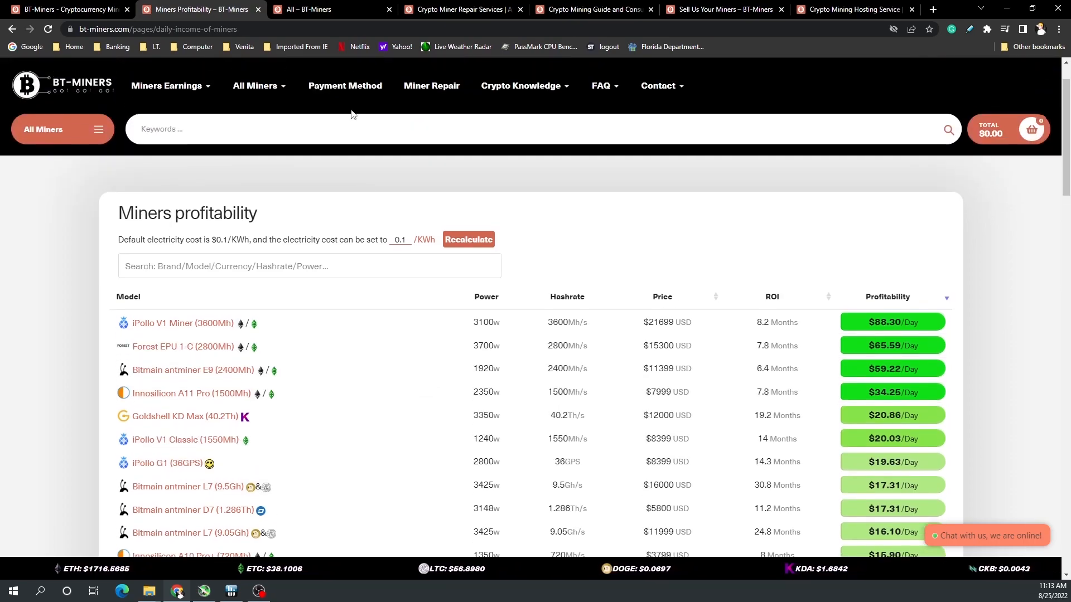
left_click(311, 9)
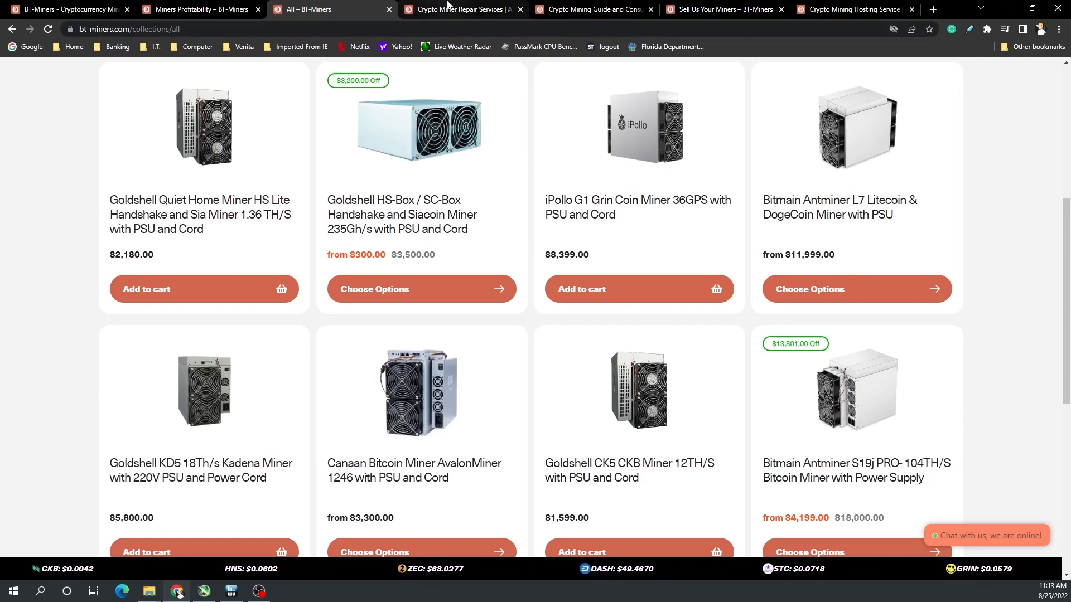
Step: Show the Miner Repair Services page's hashboard repair services and Repair Price List
left_click(462, 9)
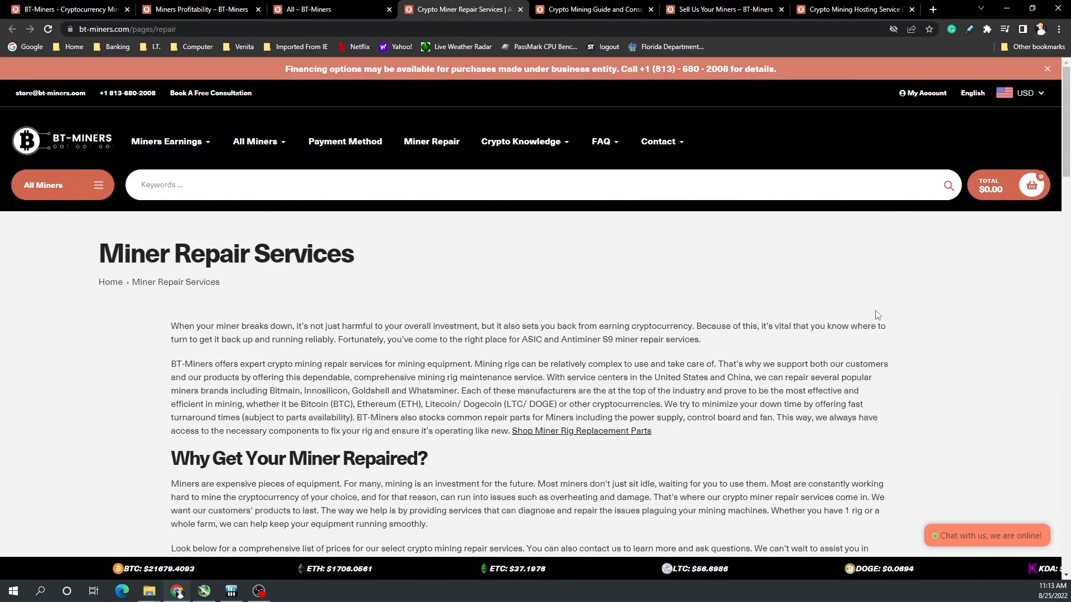
scroll("down", 3)
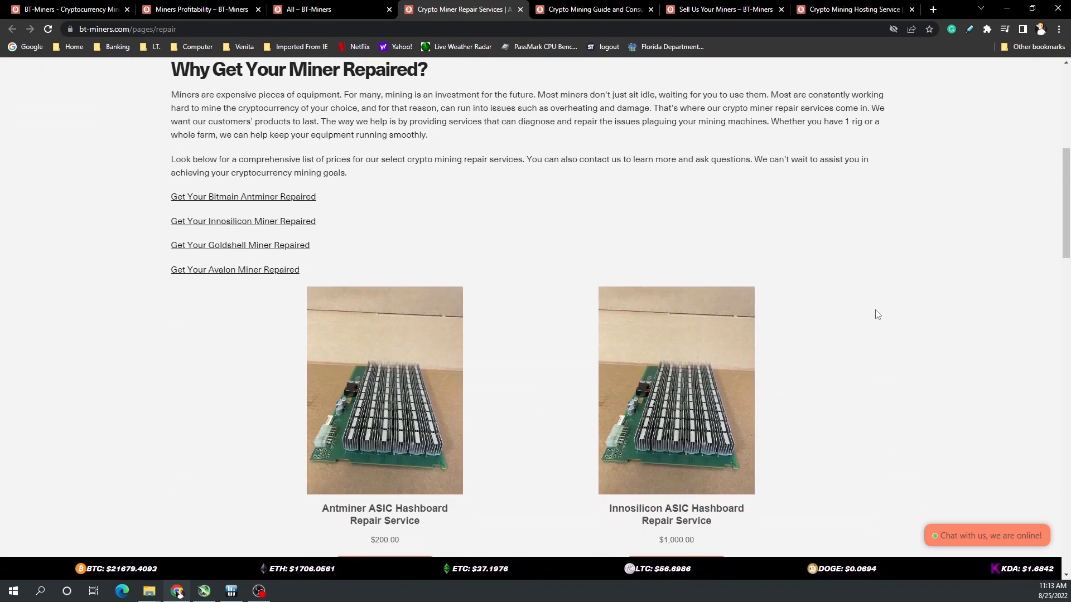
scroll("down", 3)
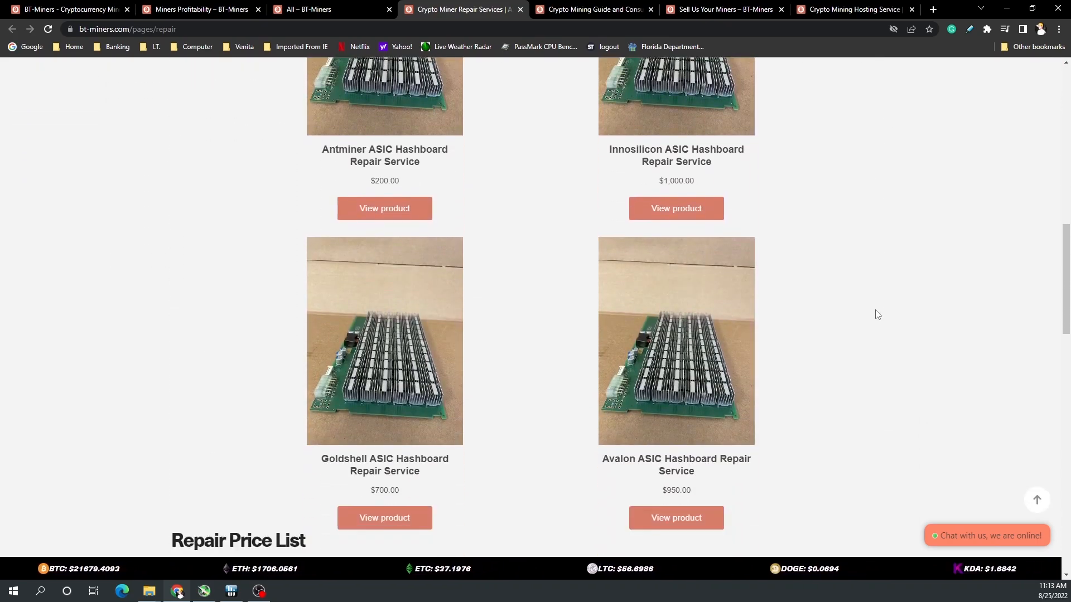
scroll("down", 3)
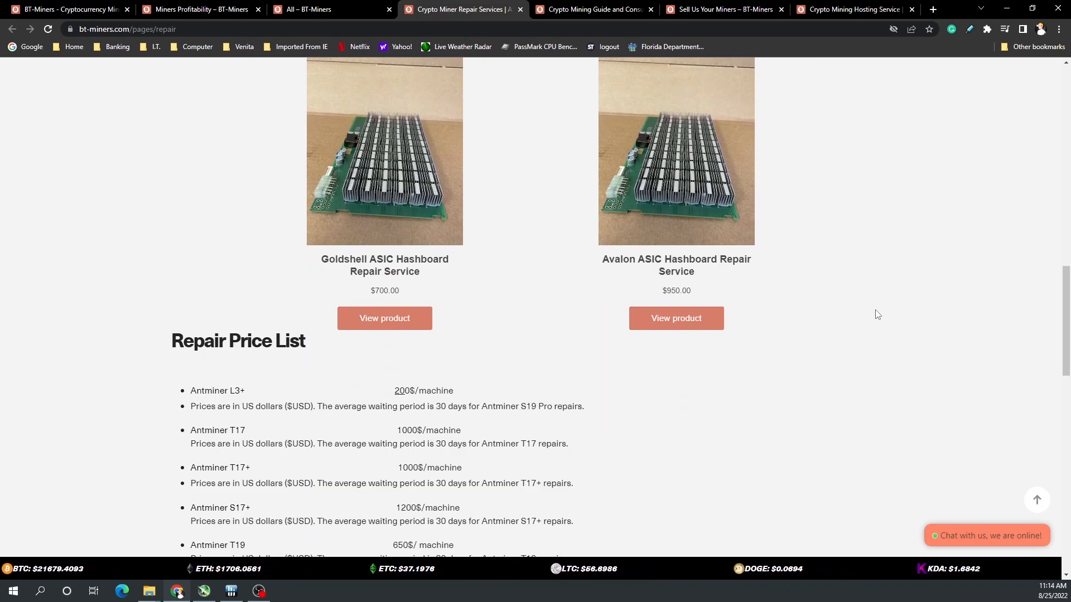
mouse_move(868, 306)
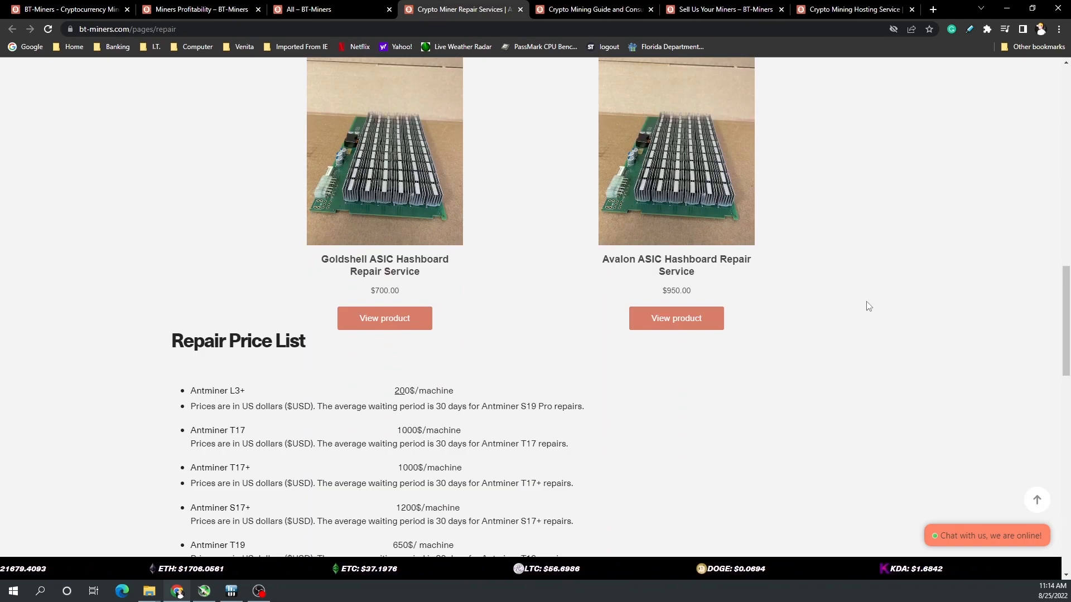
mouse_move(859, 291)
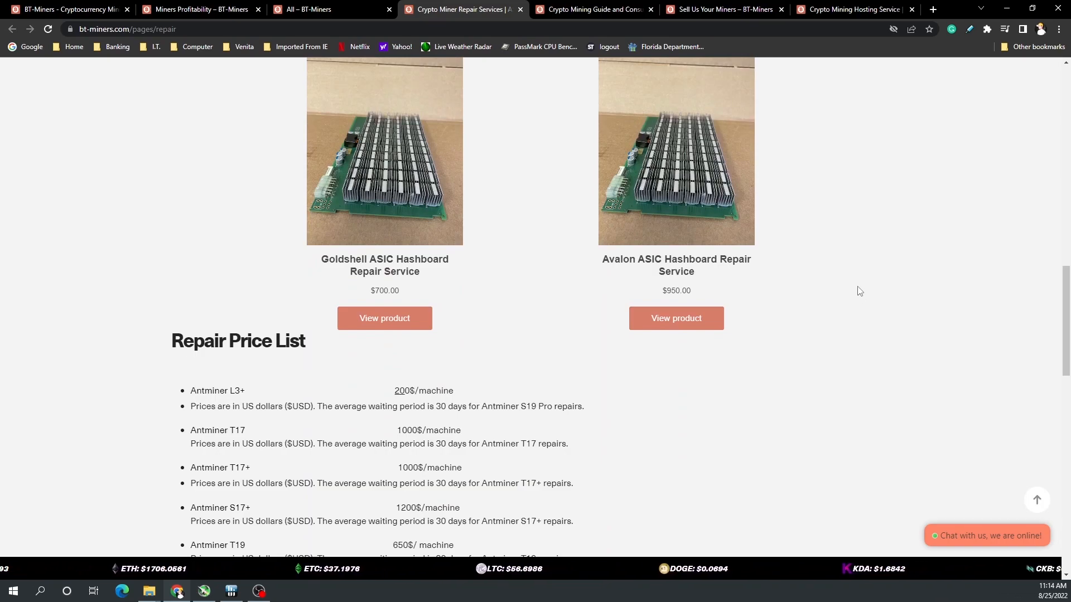
left_click(851, 9)
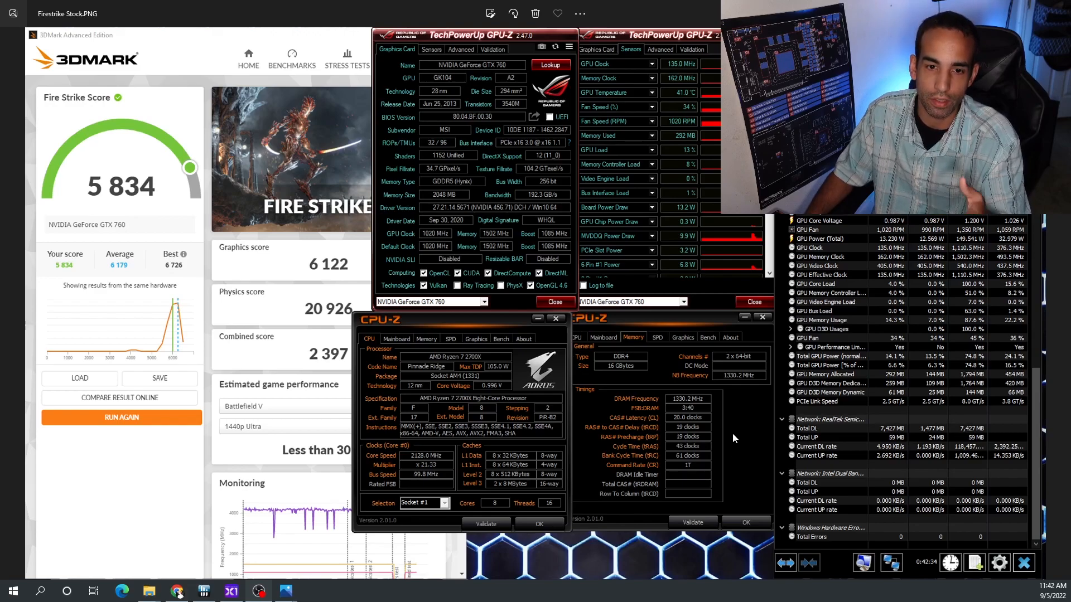
mouse_move(736, 437)
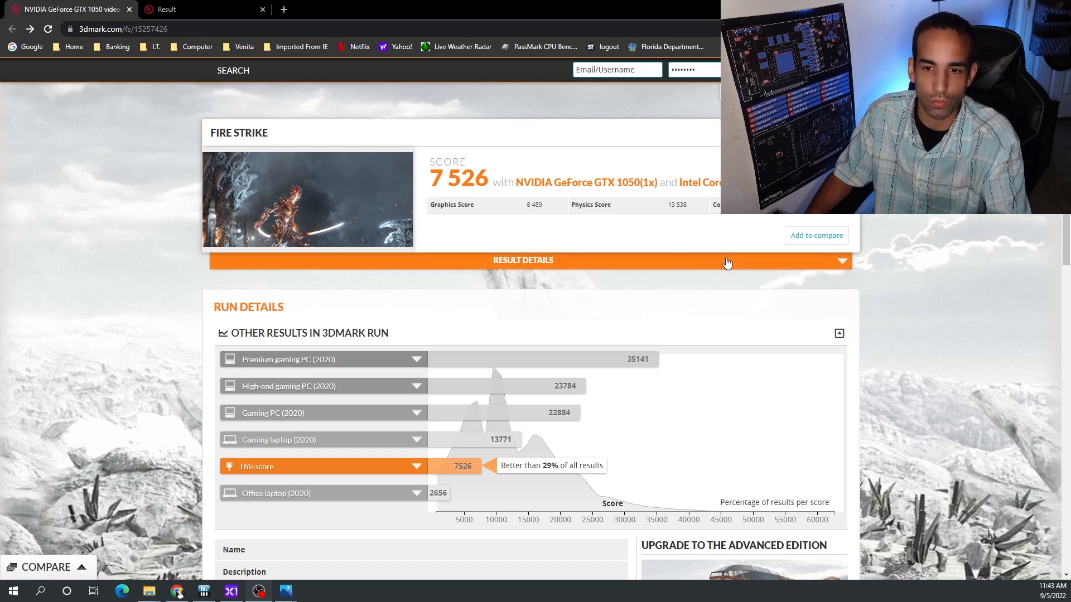
Step: Expand the GTX 1050 Fire Strike result details down to its Detailed Scores
left_click(522, 260)
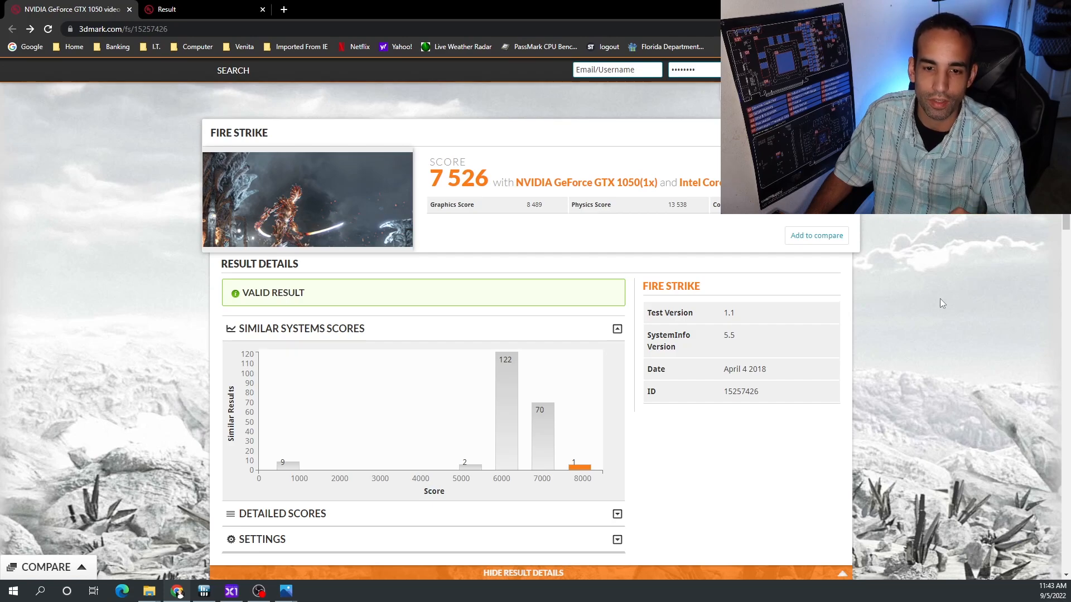
scroll("down", 3)
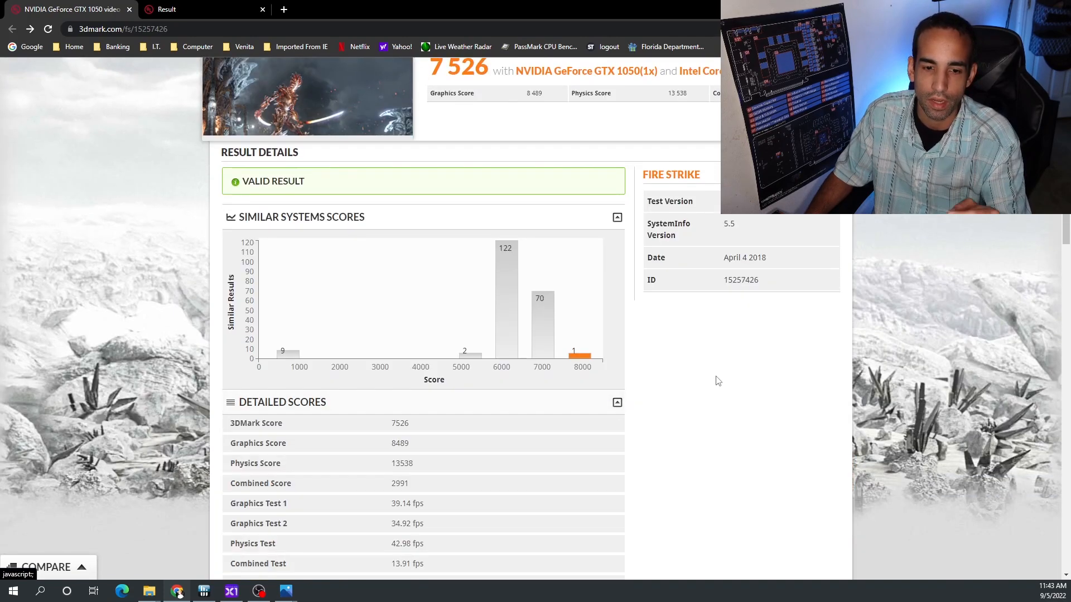
scroll("down", 3)
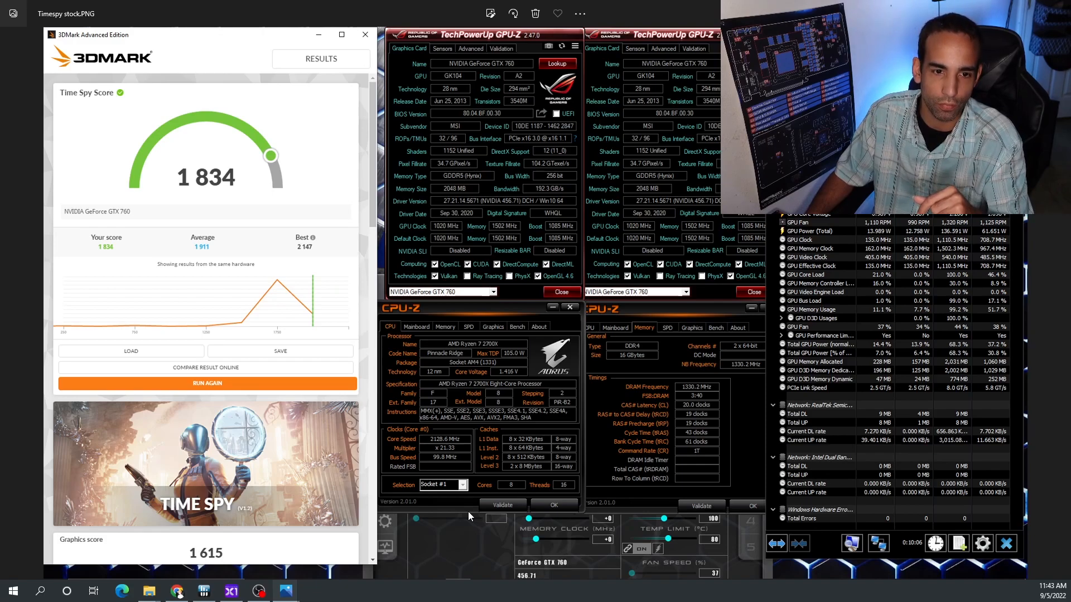
mouse_move(260, 579)
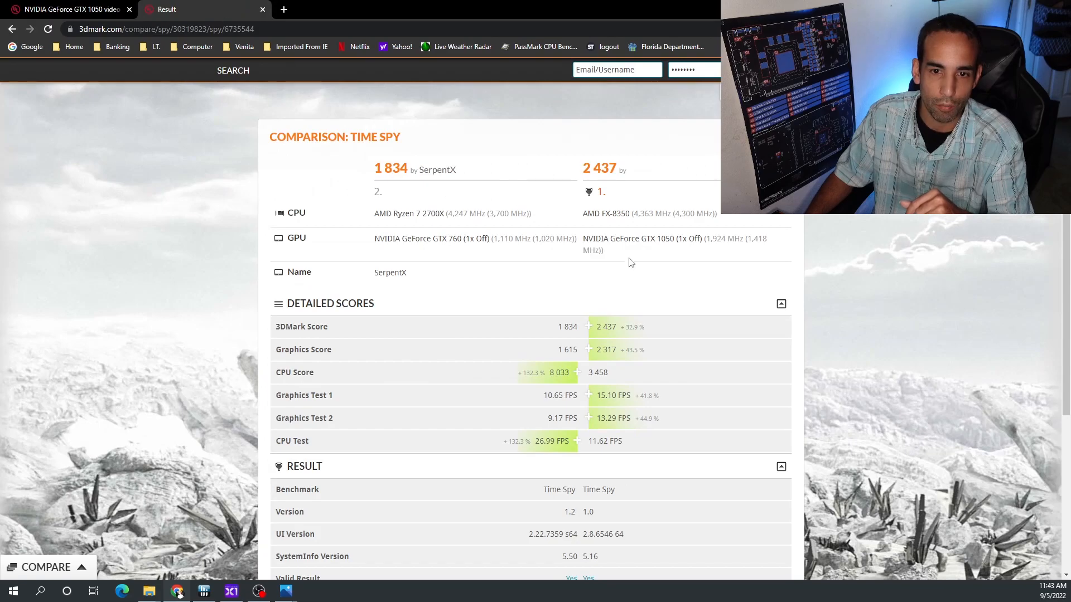
mouse_move(965, 297)
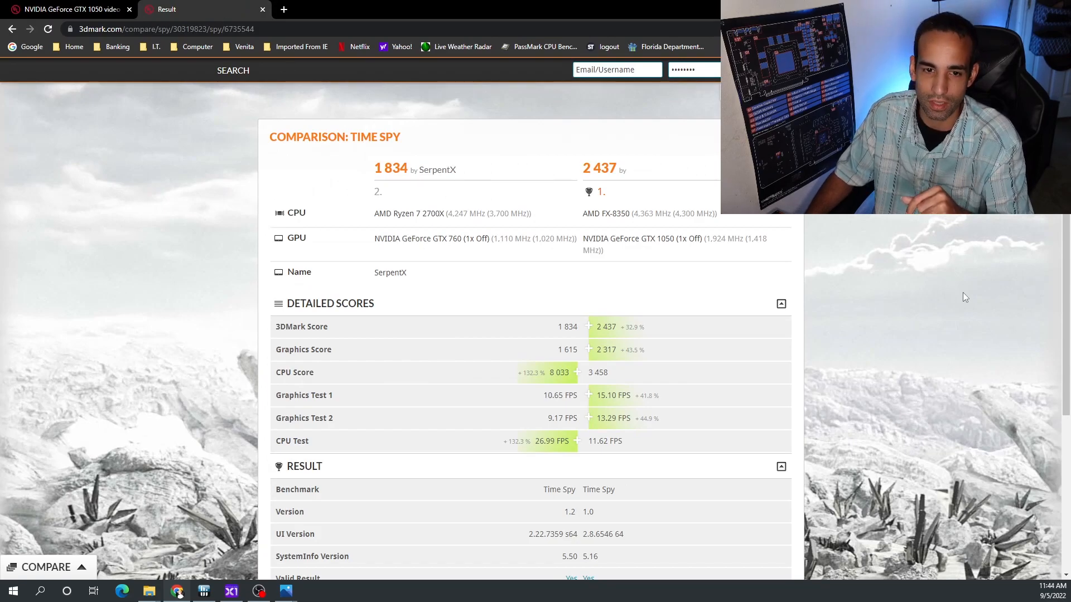
Step: Scroll the Time Spy comparison (GTX 760 1 834 vs GTX 1050 2 437) to its Detailed Scores
scroll("down", 3)
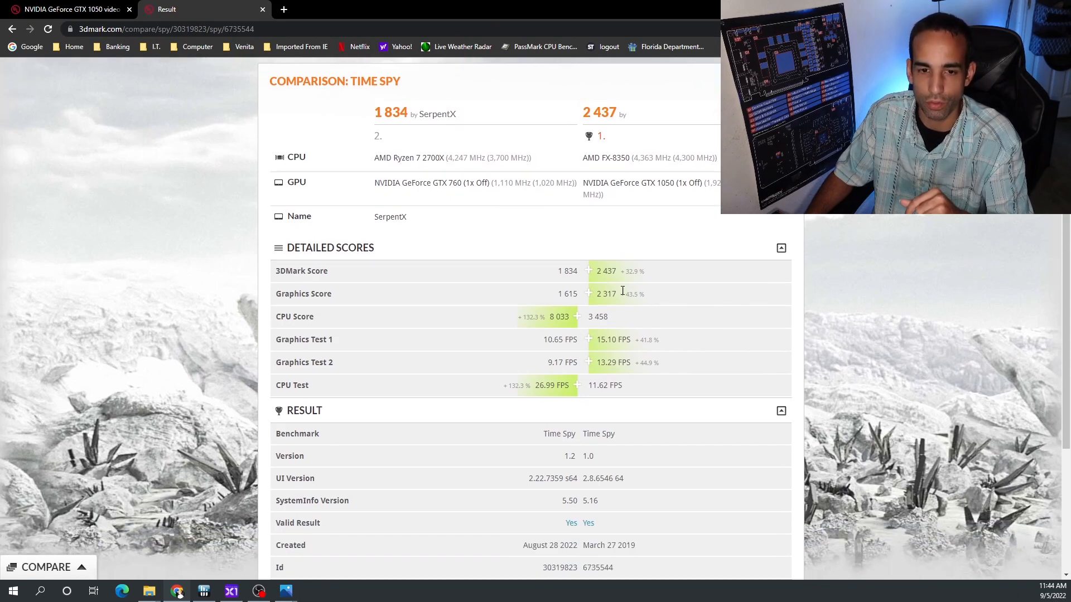
mouse_move(620, 312)
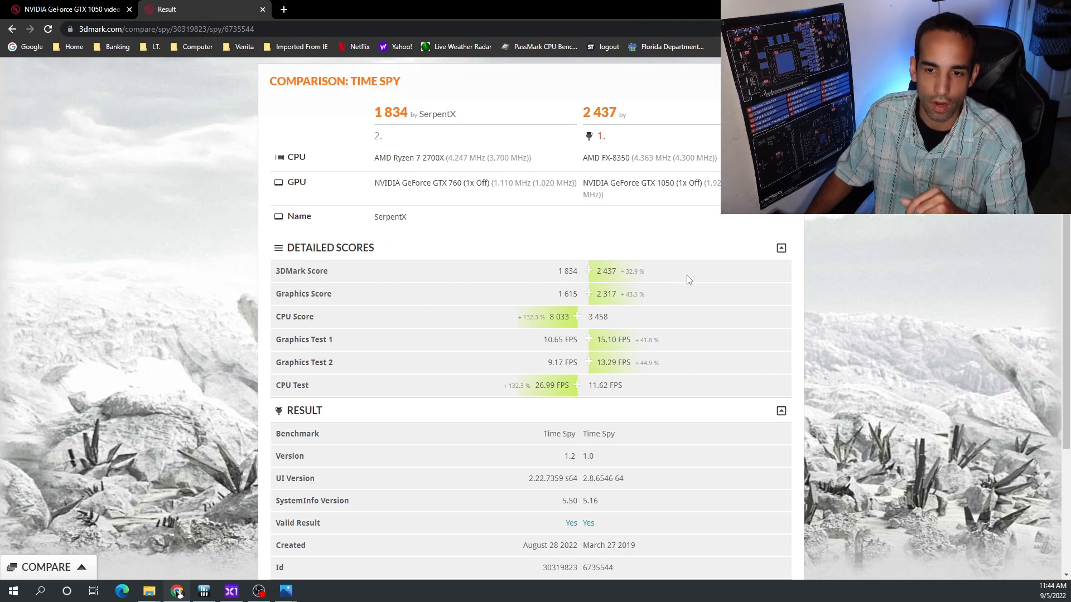
mouse_move(601, 333)
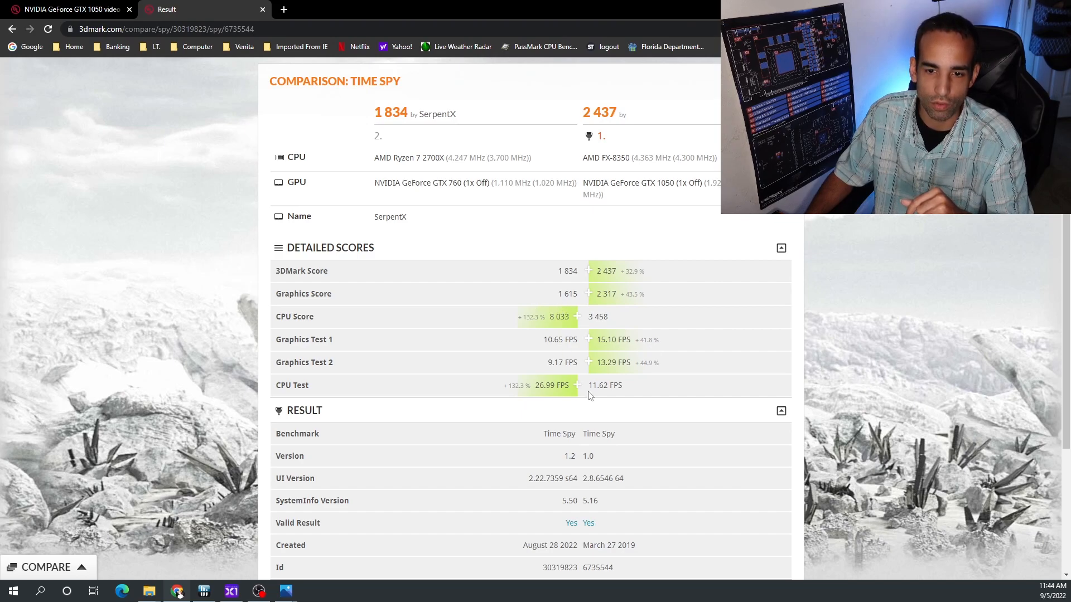
mouse_move(720, 456)
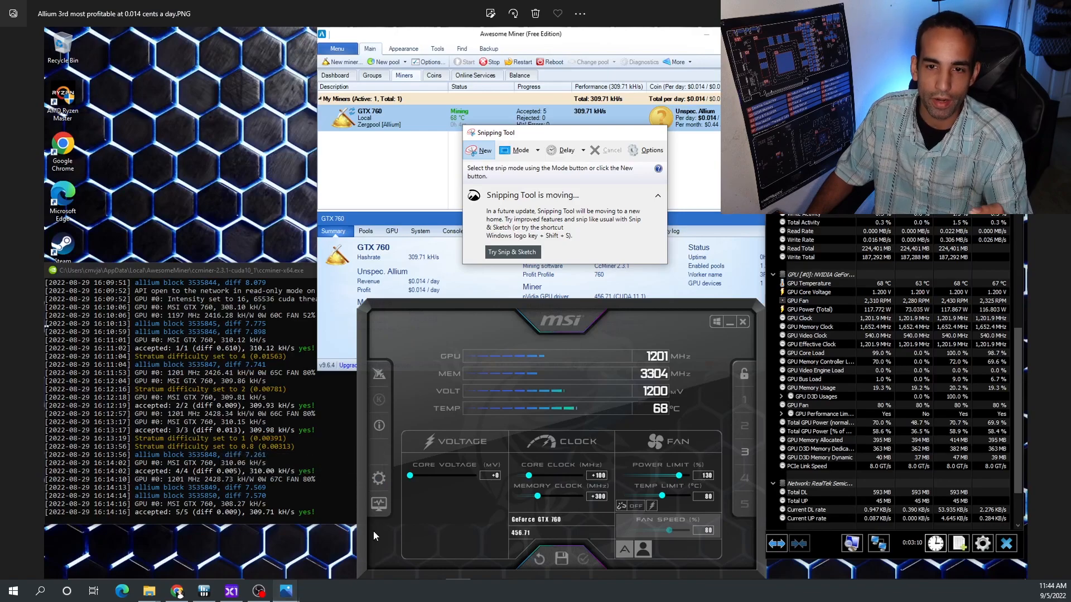
mouse_move(367, 349)
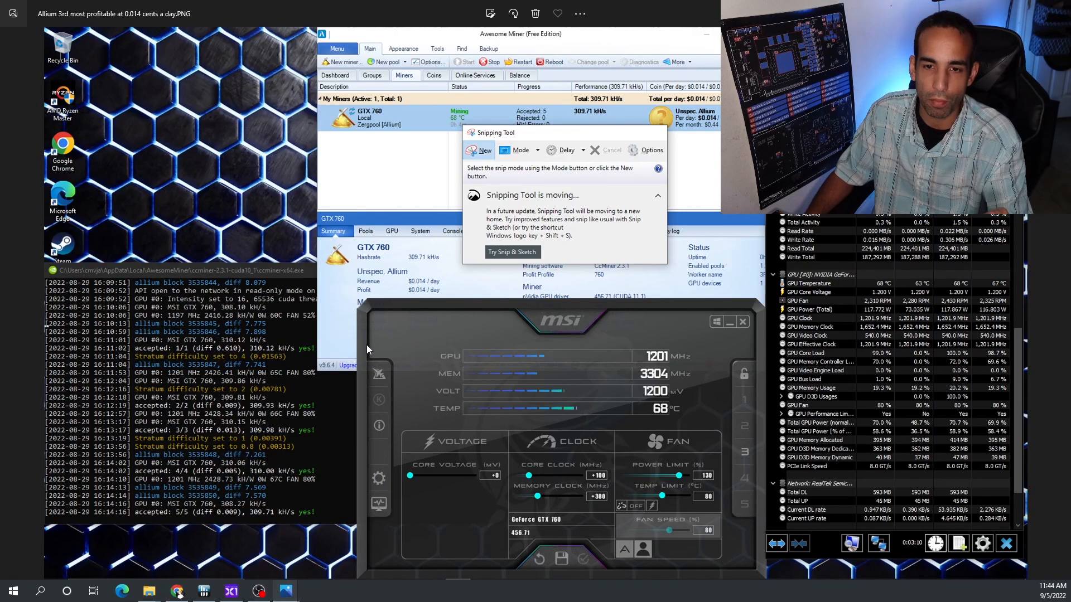
mouse_move(408, 321)
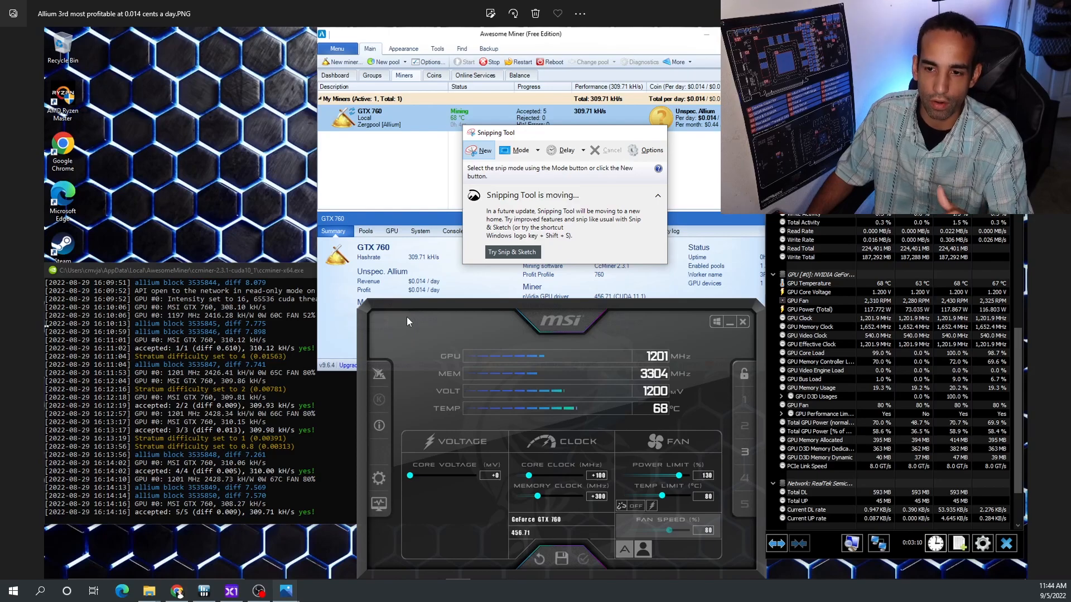
mouse_move(569, 281)
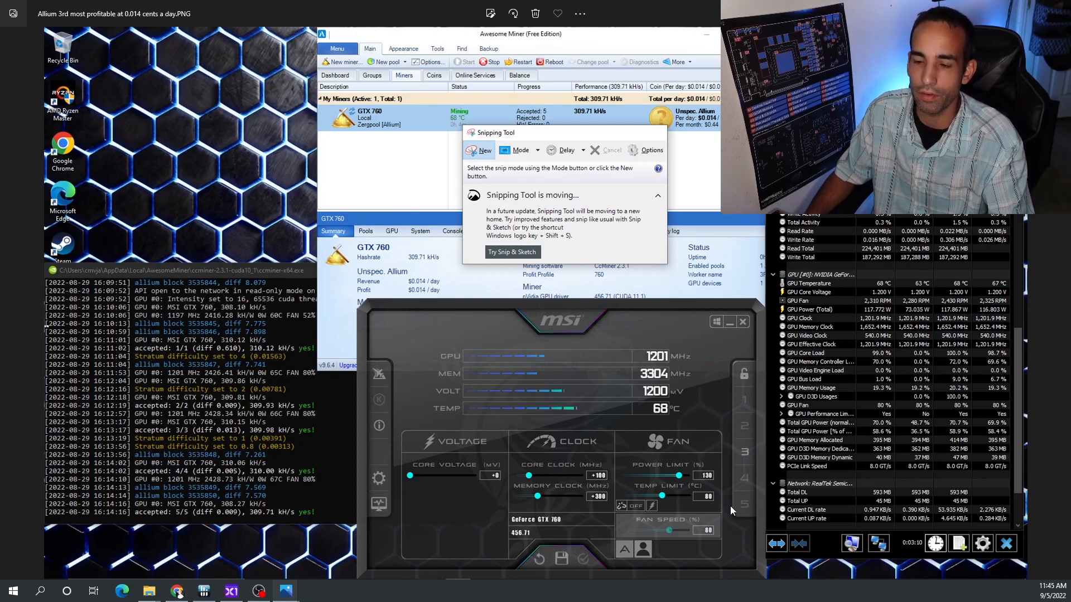
mouse_move(284, 591)
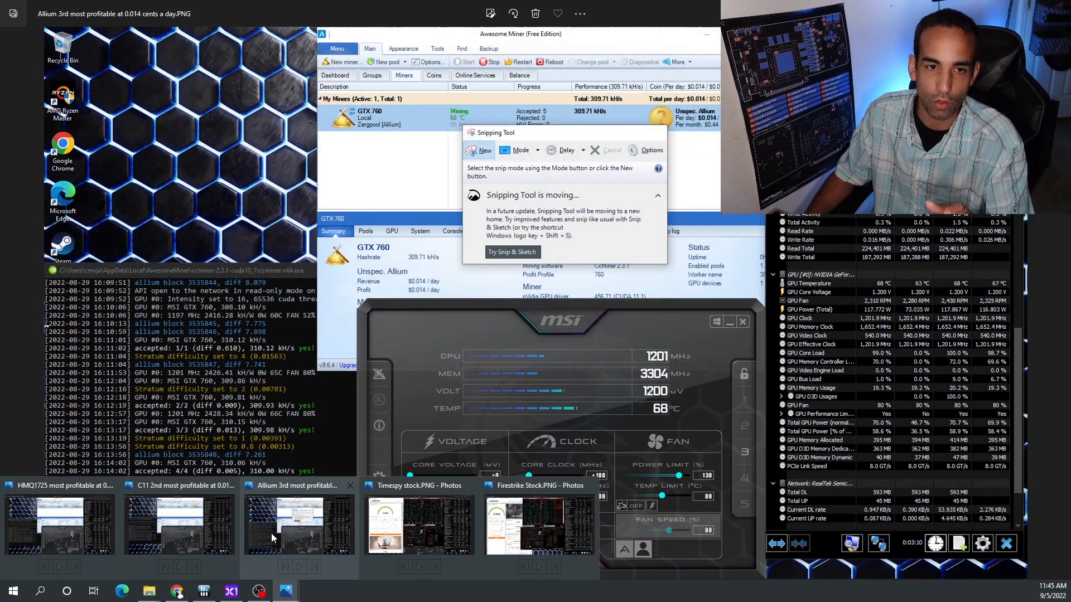
mouse_move(297, 522)
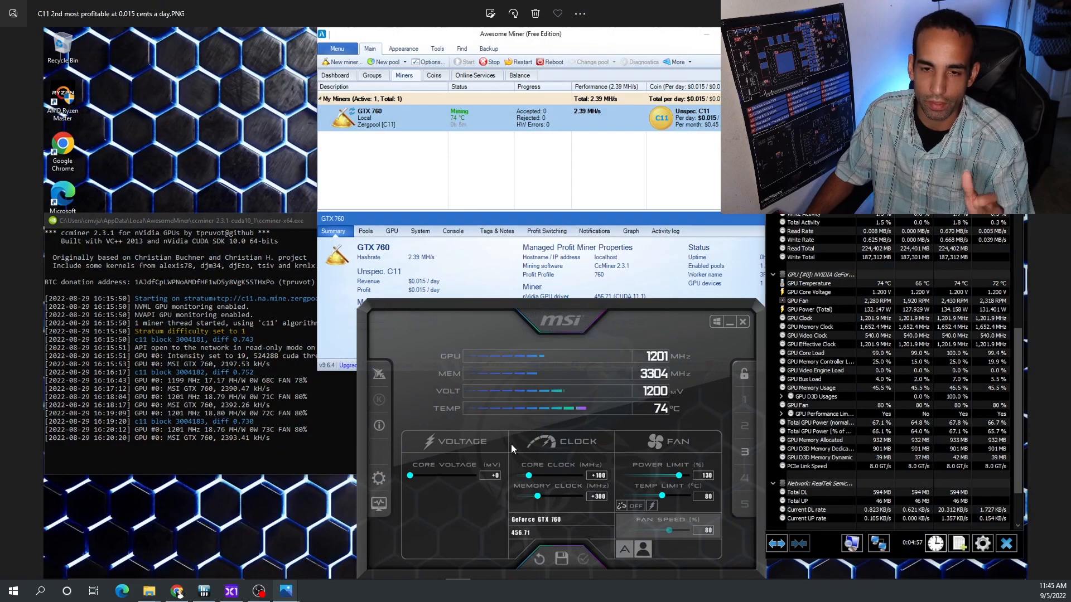
mouse_move(573, 391)
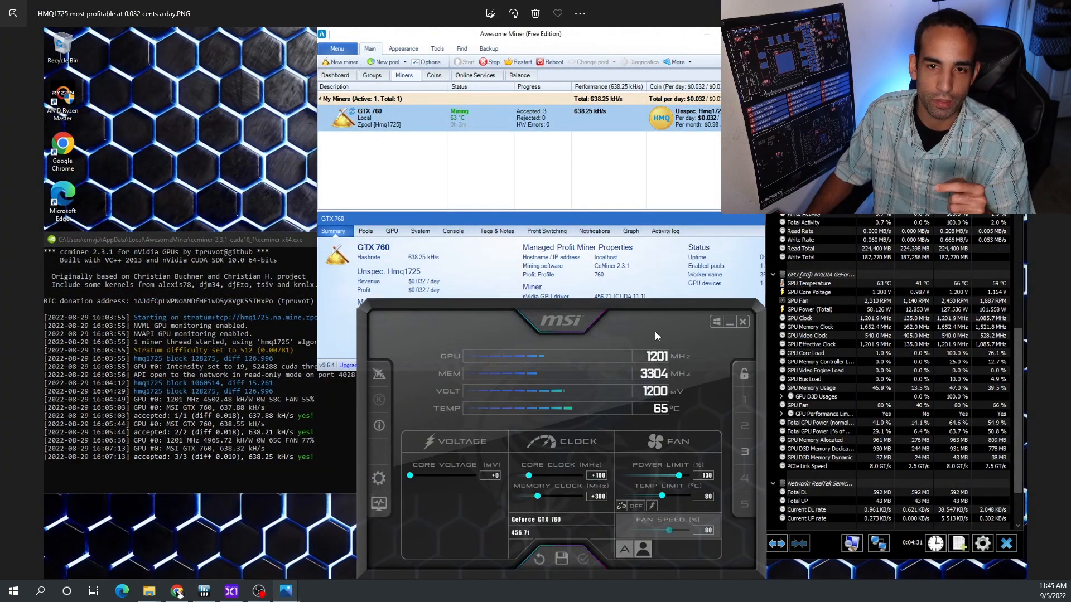
mouse_move(695, 299)
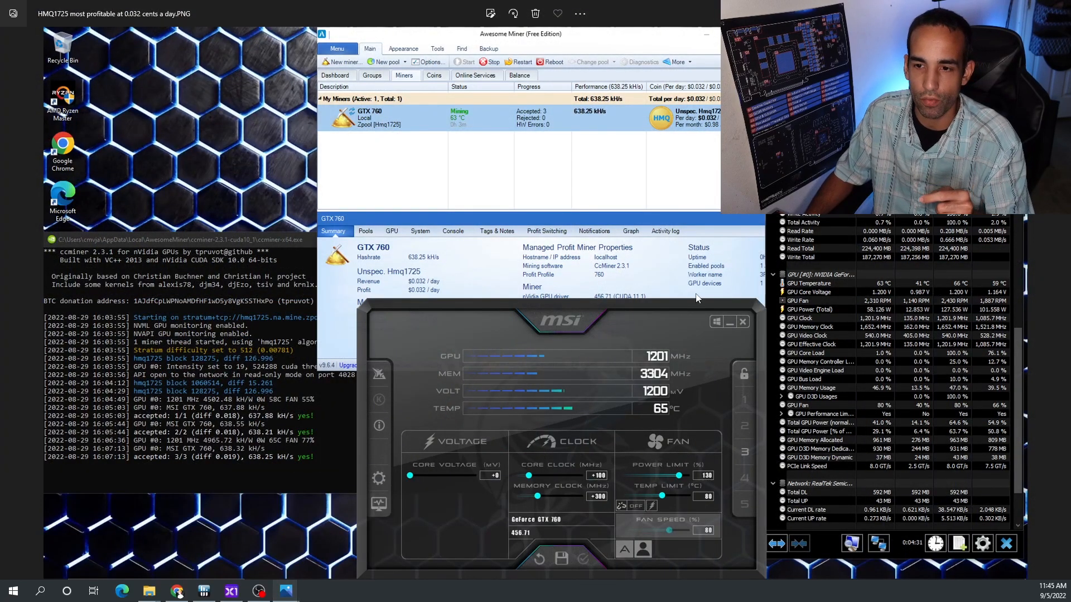